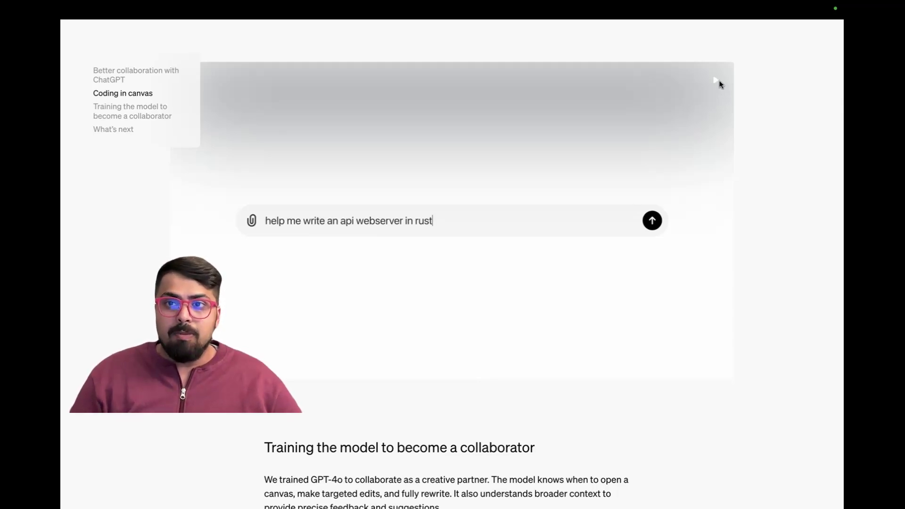
pyautogui.moveTo(718, 84)
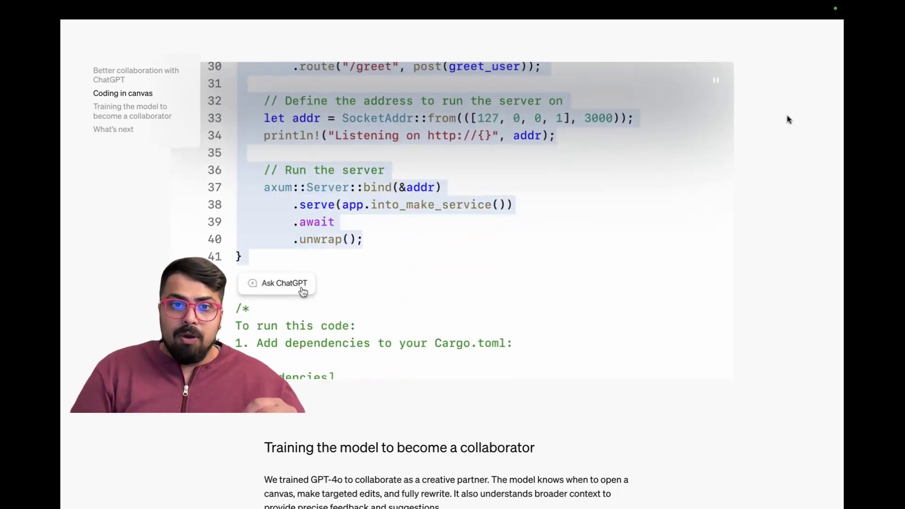
# Ask ChatGPT to 'add routes for signup and login' to the selected webserver code
pyautogui.write('add routes for signup and')
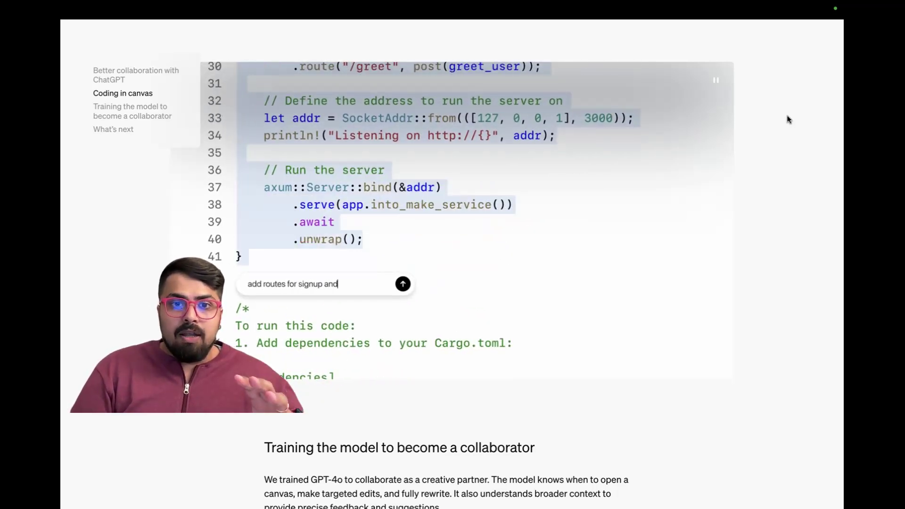
pyautogui.write('login')
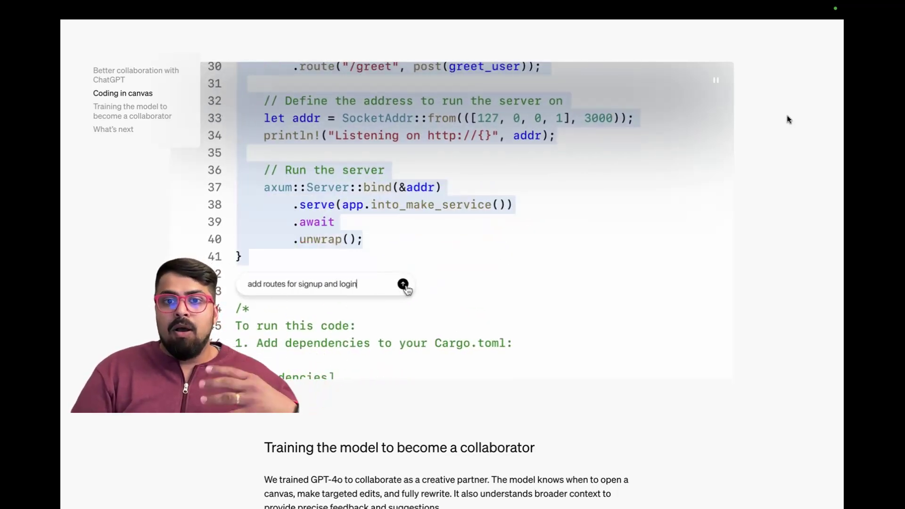
pyautogui.click(403, 284)
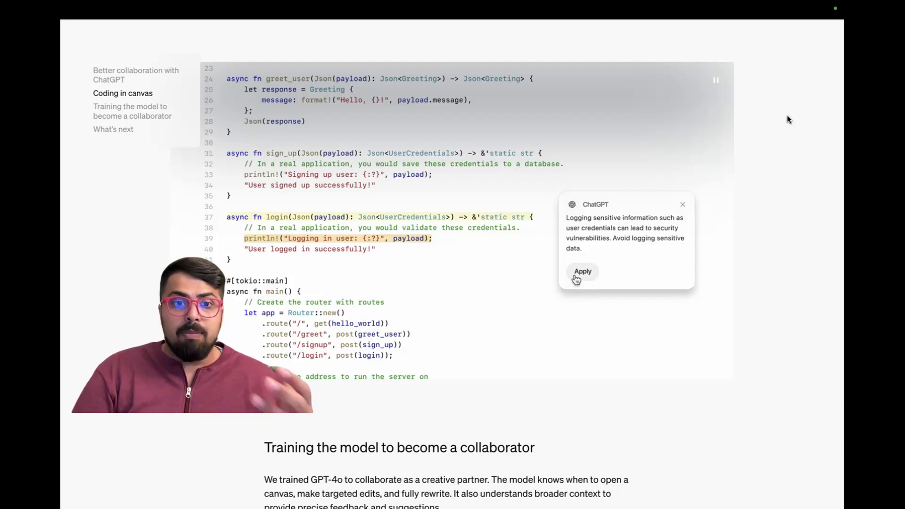
# Apply ChatGPT's comment to avoid logging user credentials in signup and login
pyautogui.click(582, 272)
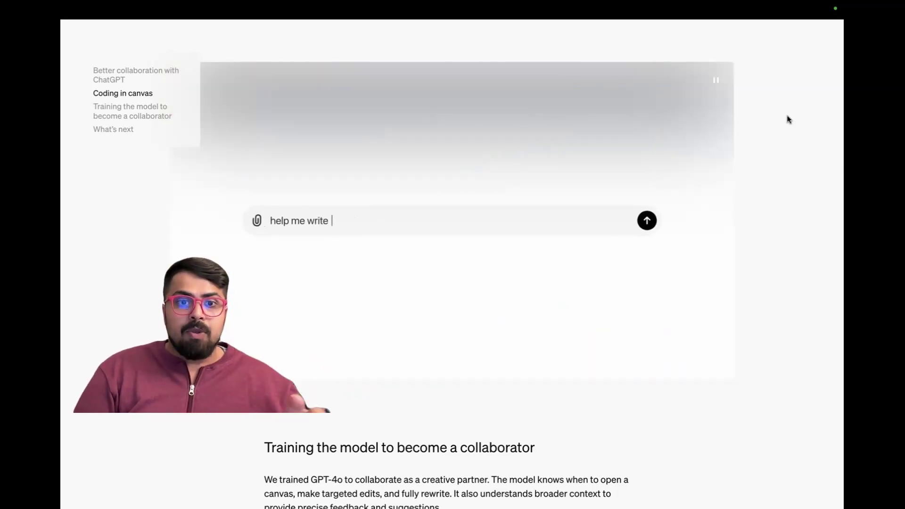
# Request 'help me write an api webserver in rust', then start typing 'add routes fo'
pyautogui.write('an api webserver in rust')
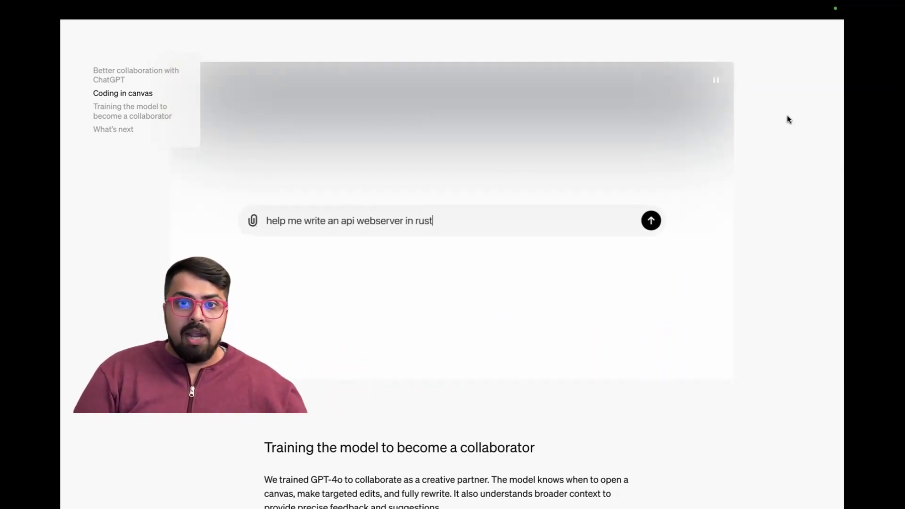
pyautogui.click(651, 220)
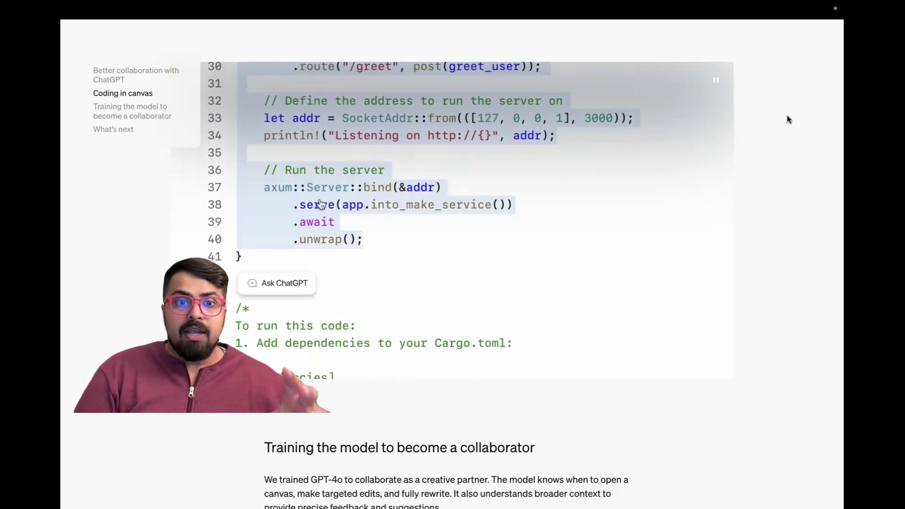
pyautogui.write('add routes fo')
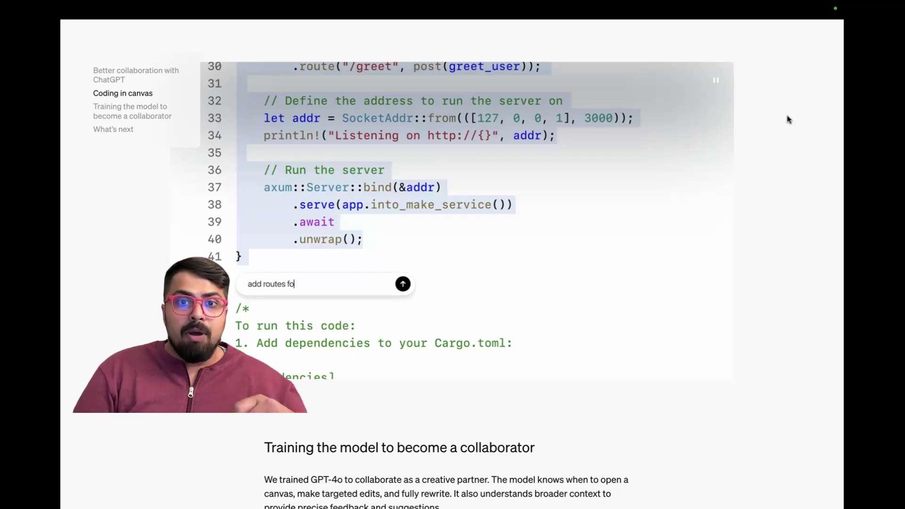